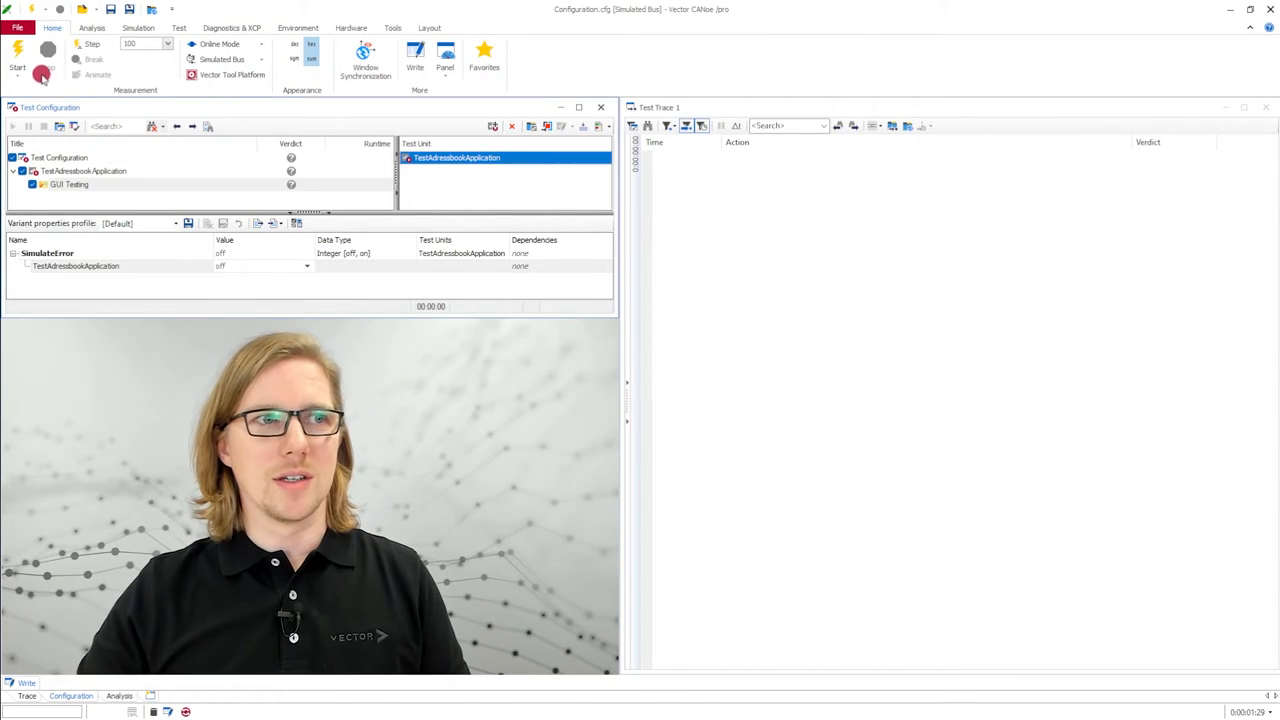
Start the measurement and run the TestAdressbookApplication GUI Testing configuration until all steps pass
left_click(17, 55)
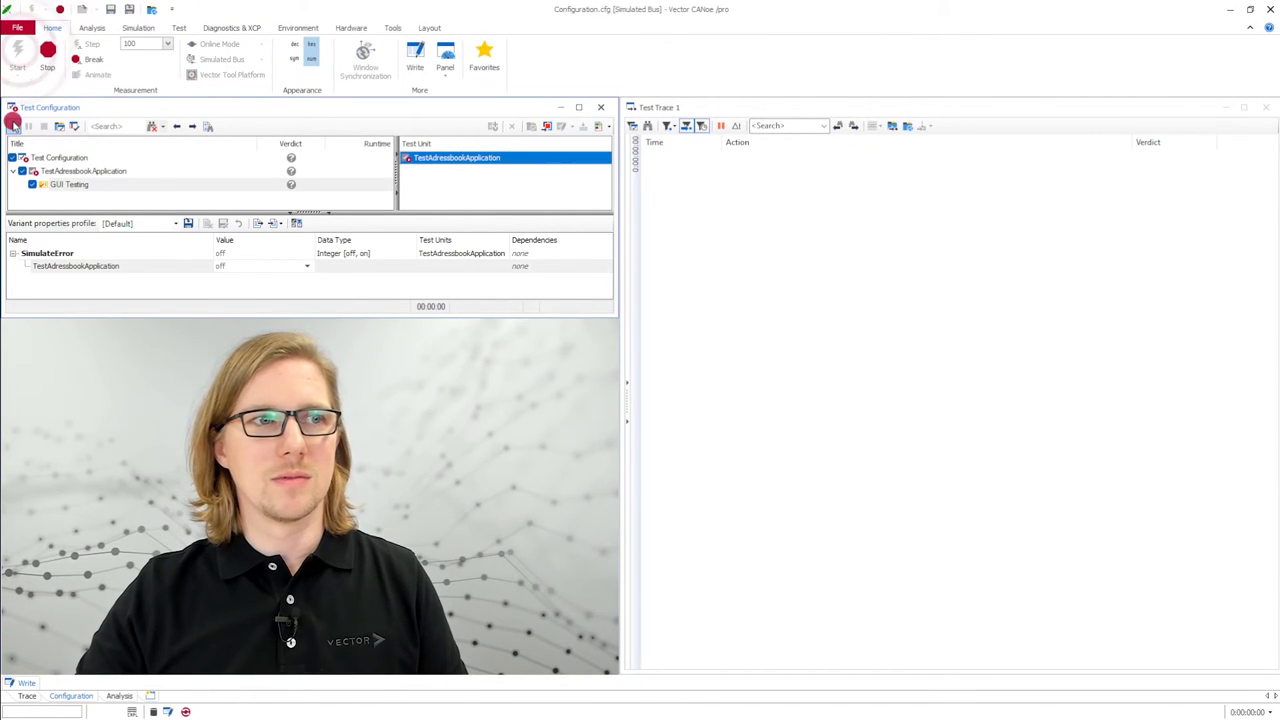
left_click(17, 55)
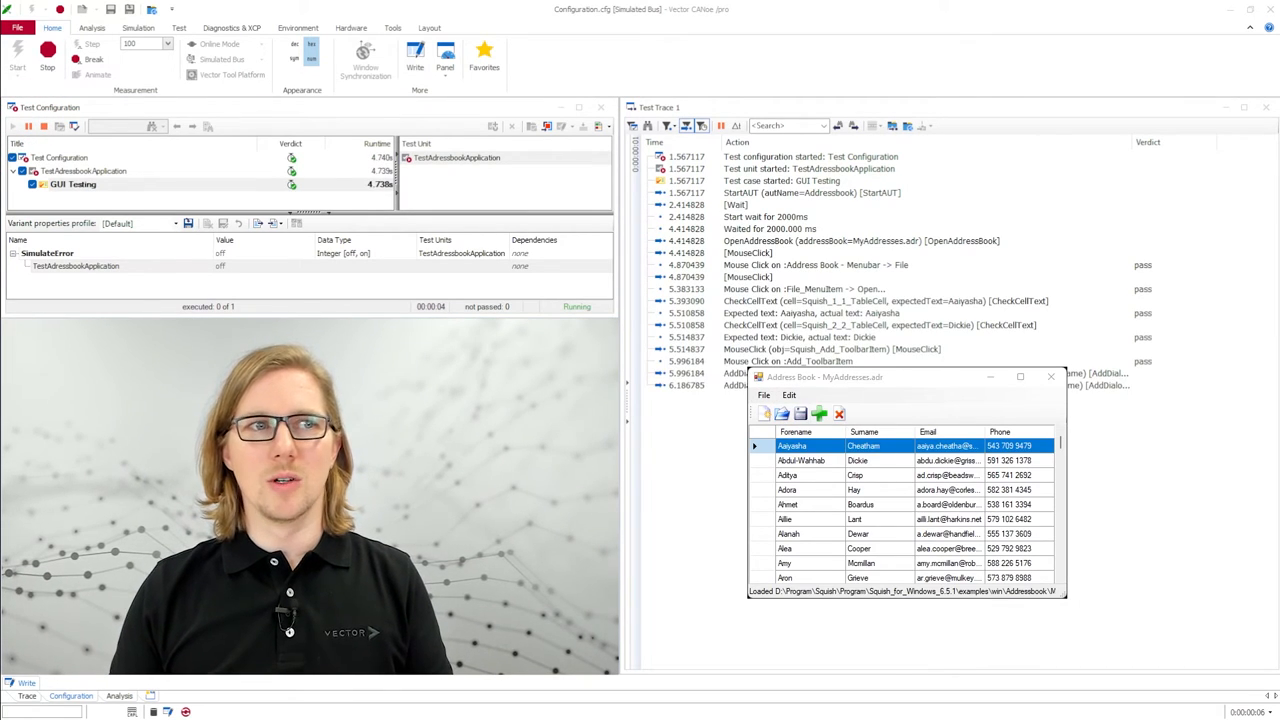
left_click(838, 413)
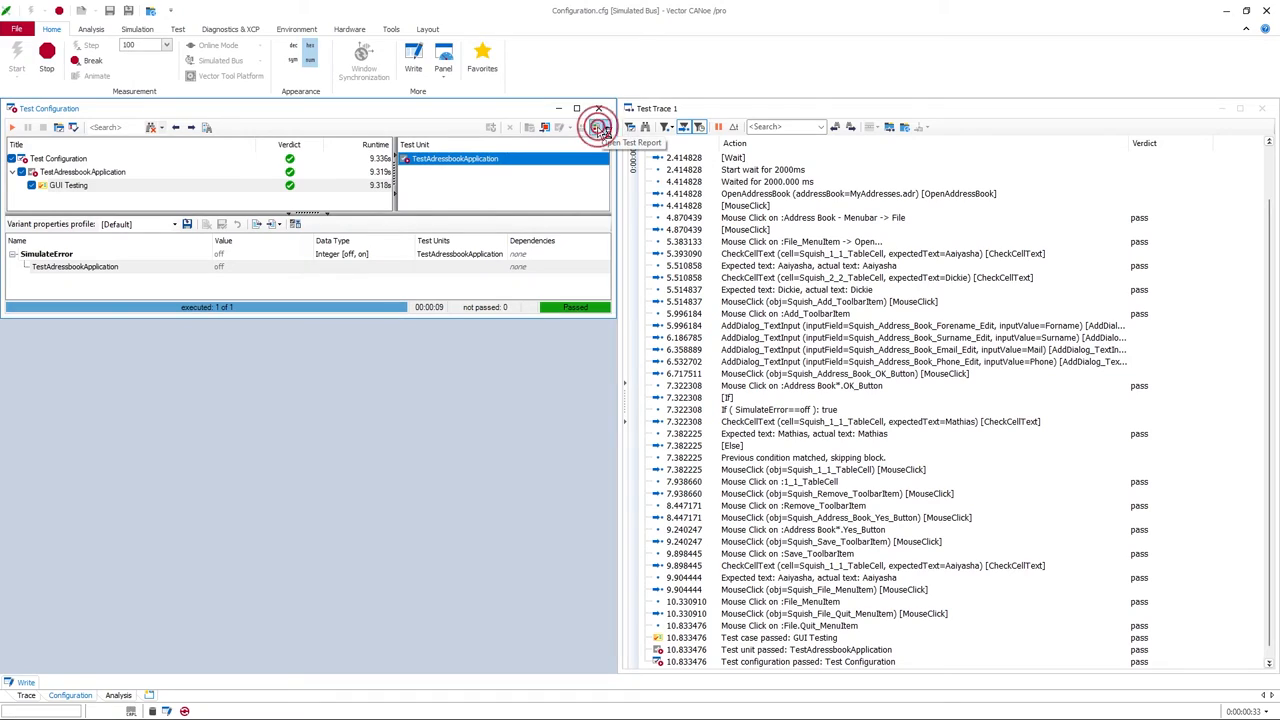
Open the GUI Testing test report and scroll through its passed address book steps
left_click(599, 126)
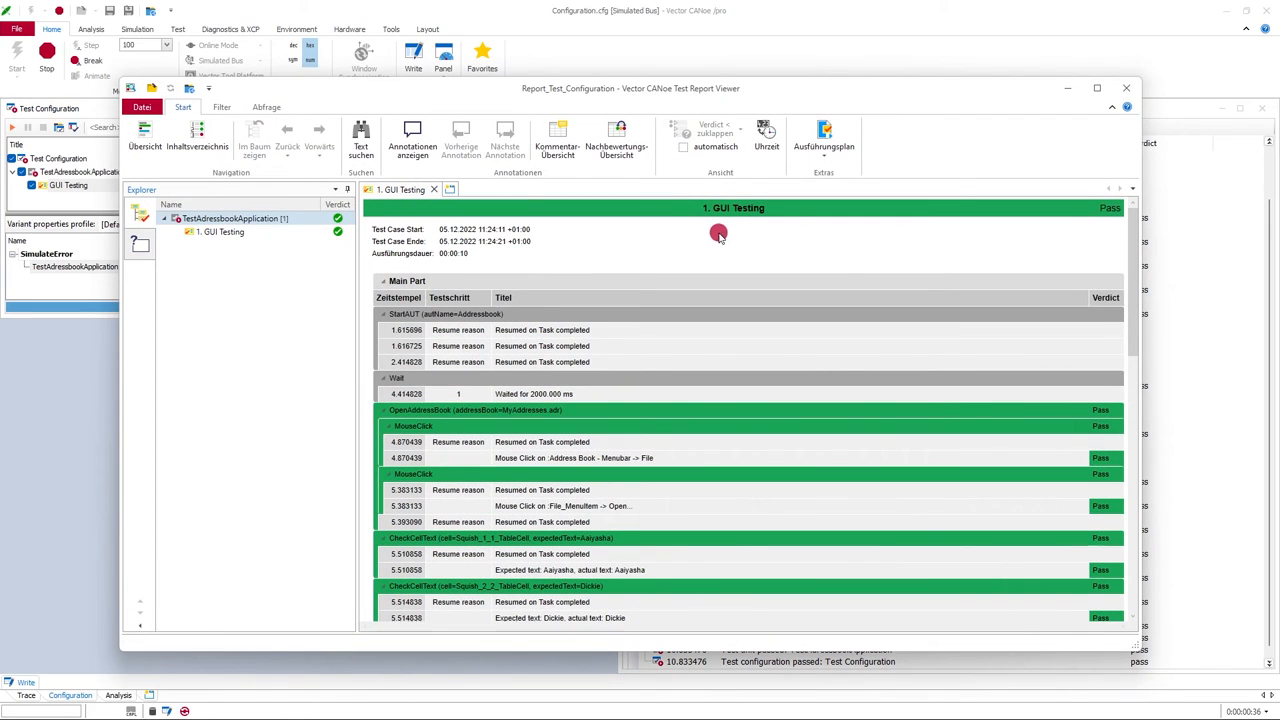
scroll("down", 3)
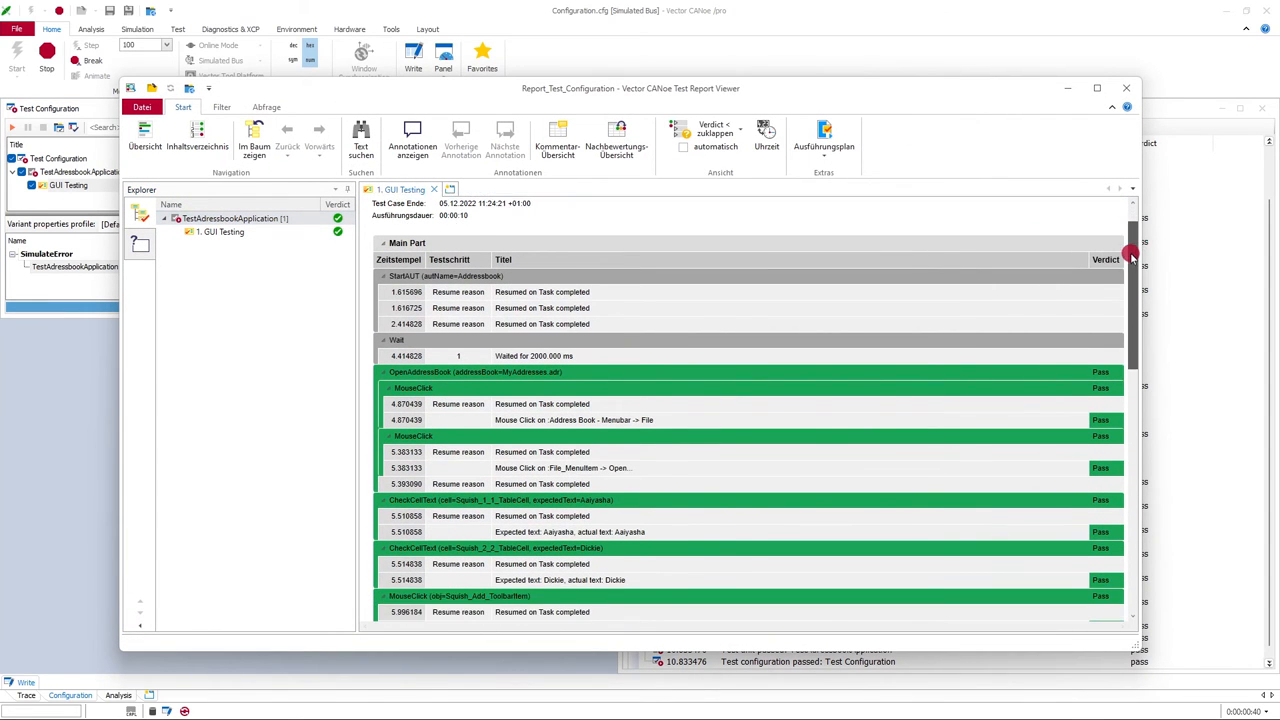
scroll("down", 3)
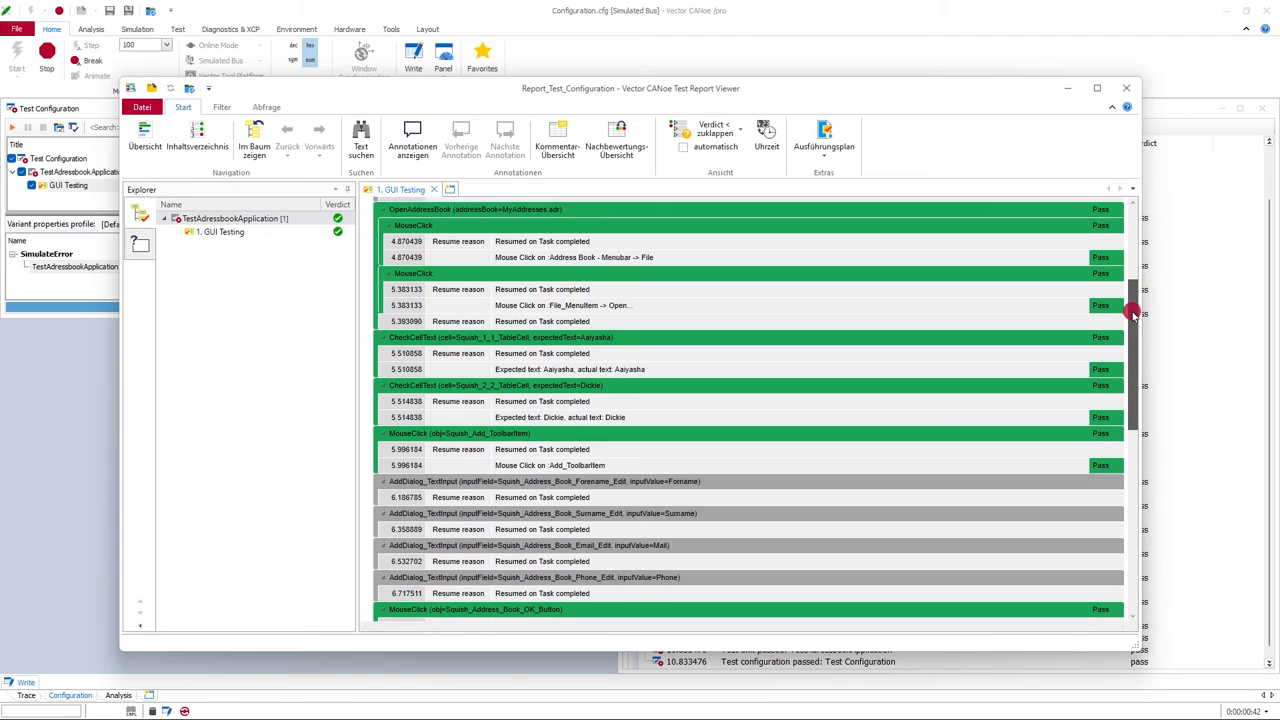
scroll("down", 3)
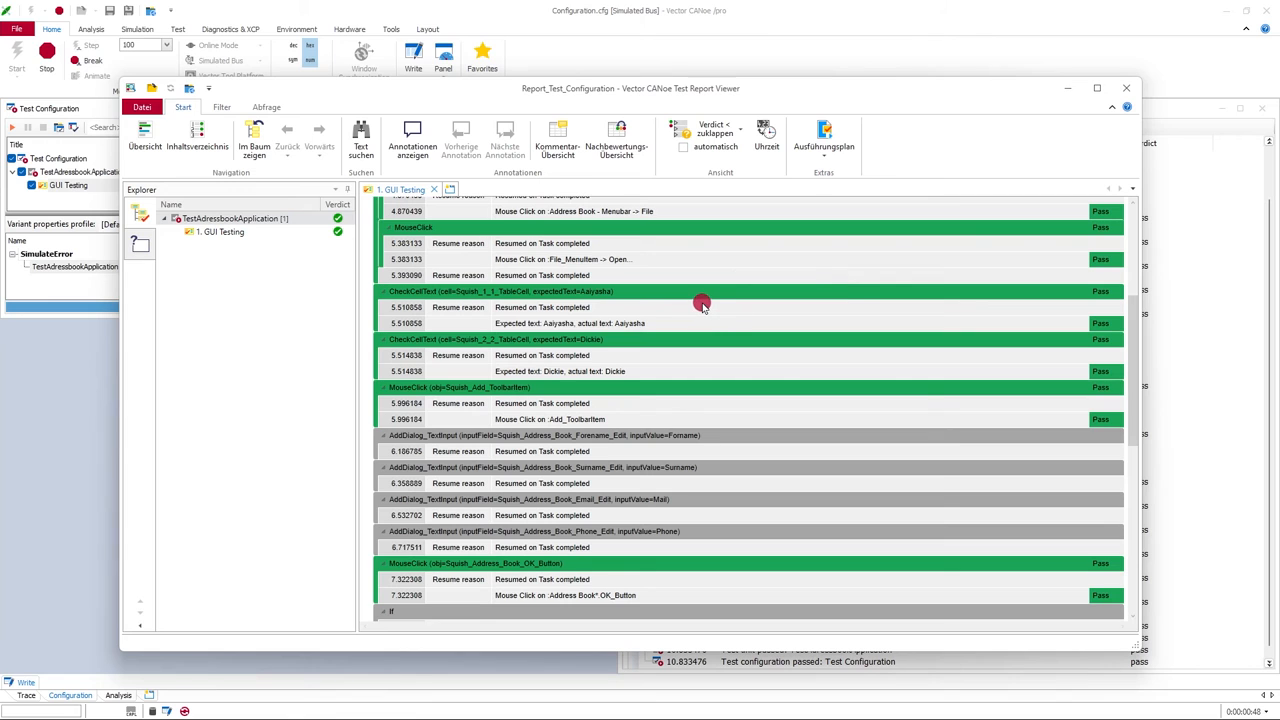
mouse_move(640, 324)
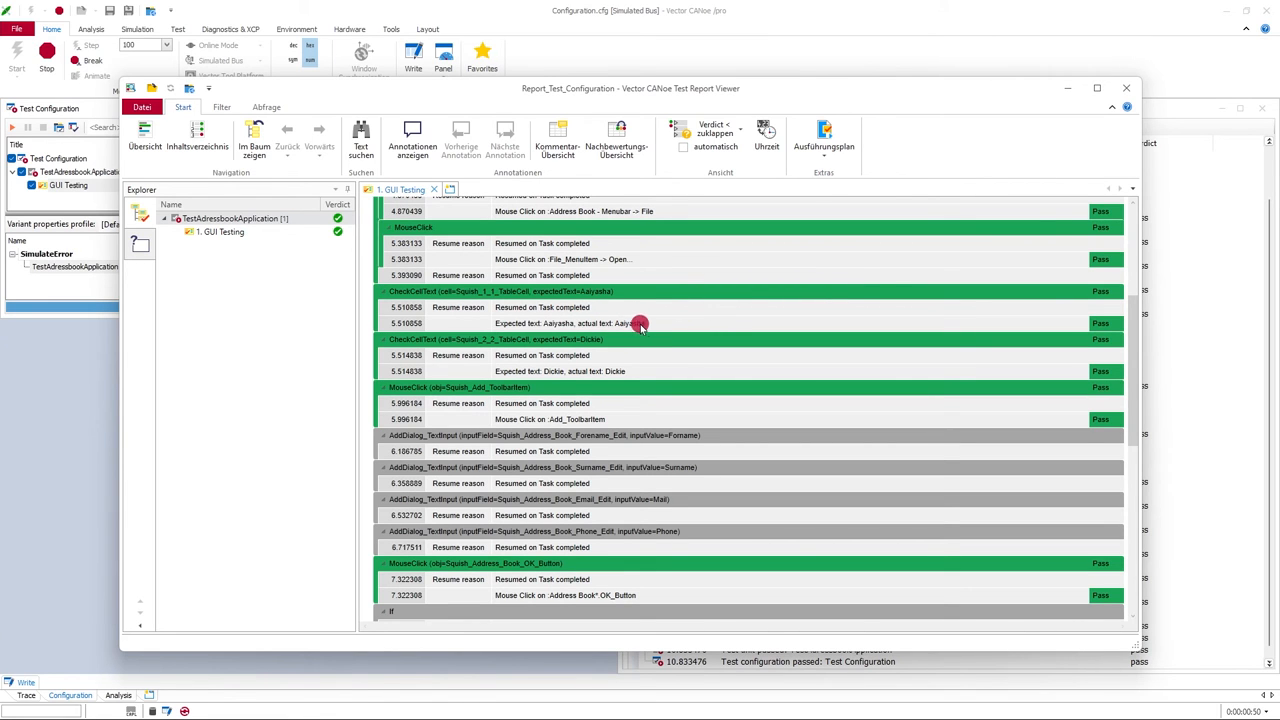